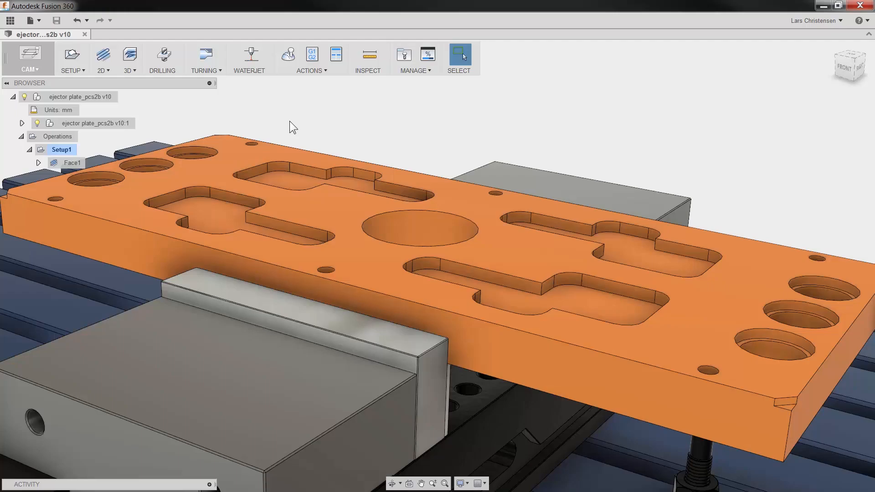
mouse_move(233, 111)
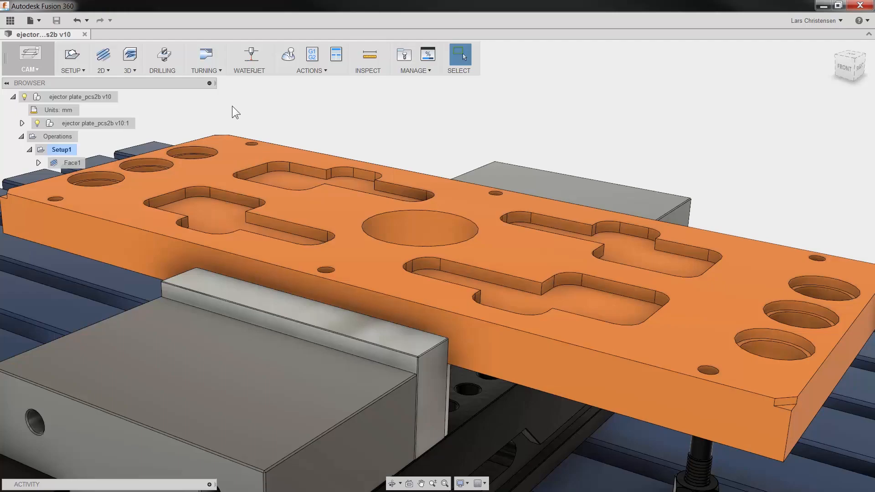
Step: Create Drill9 using the #70 Ø10 mm spot drill from the spot drill tool type
left_click(162, 55)
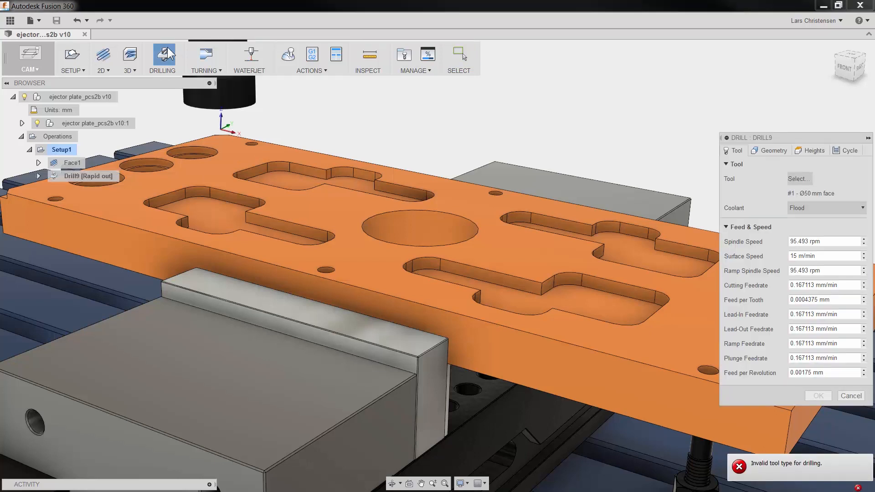
mouse_move(800, 178)
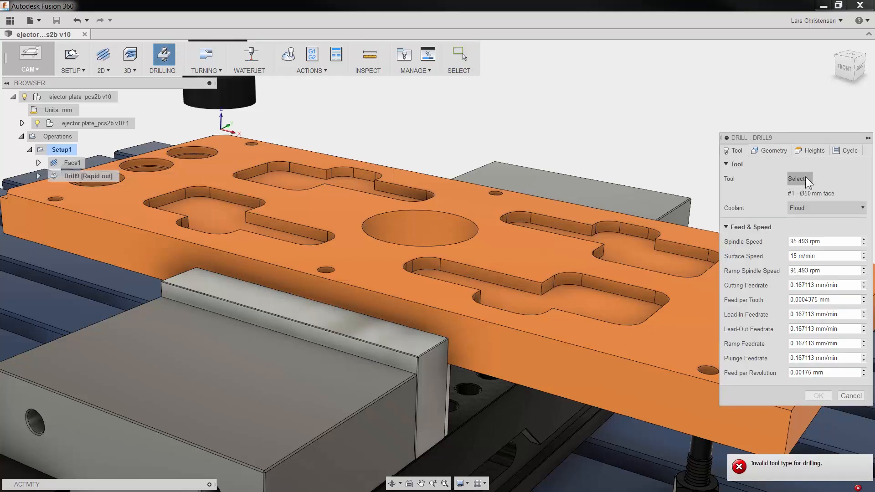
left_click(799, 179)
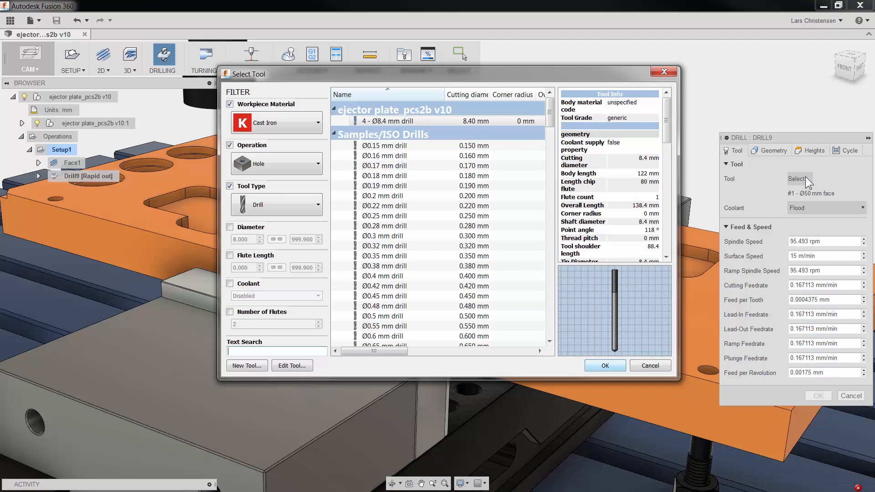
left_click(276, 204)
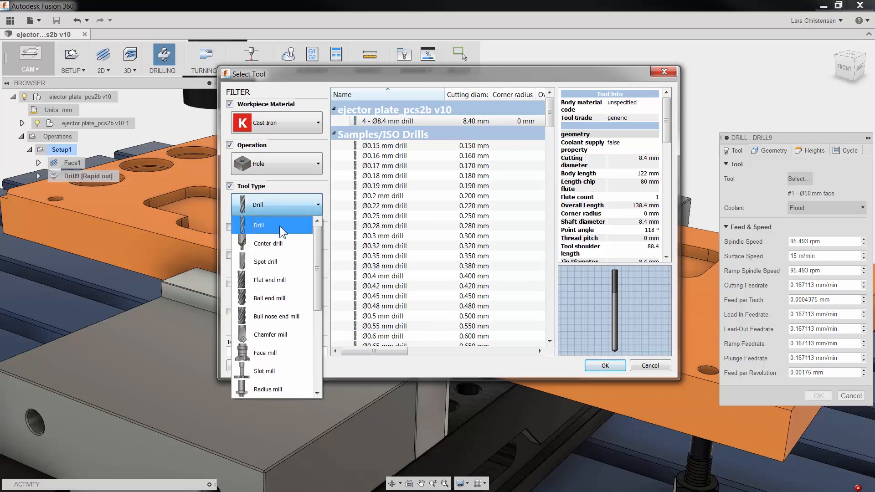
left_click(265, 262)
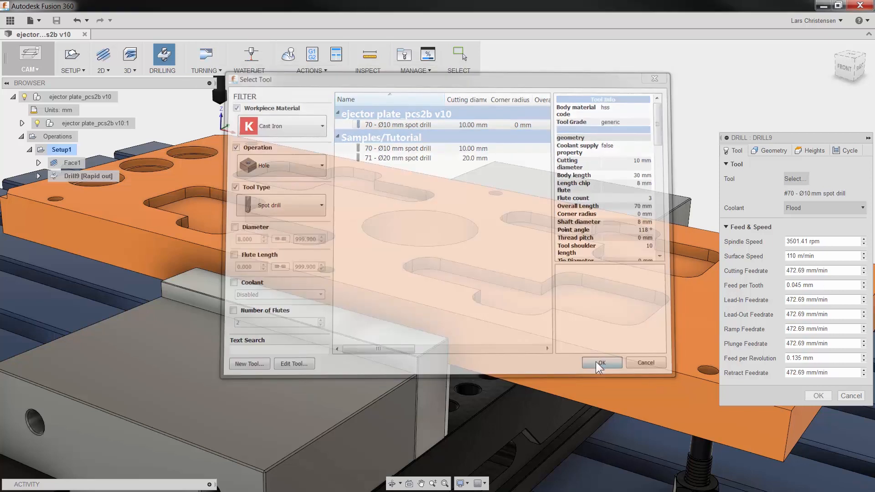
left_click(601, 362)
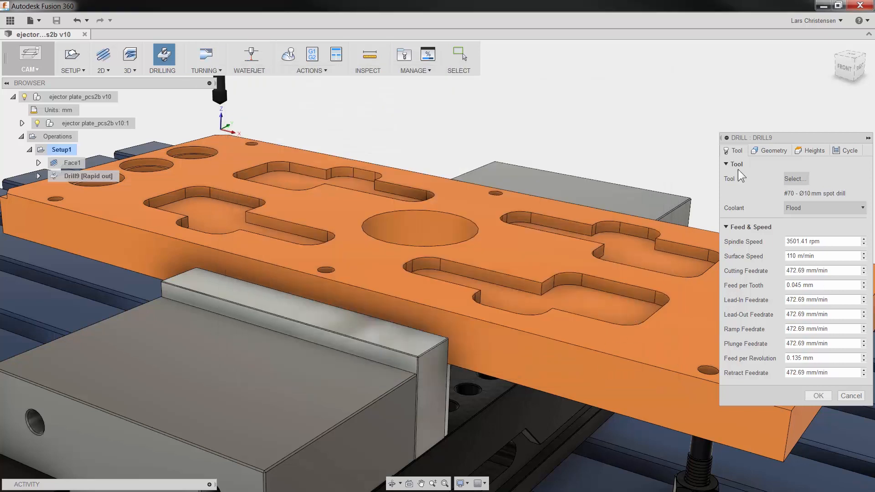
Step: Target the small front-corner hole plus all same-diameter holes, then accept the operation
left_click(773, 151)
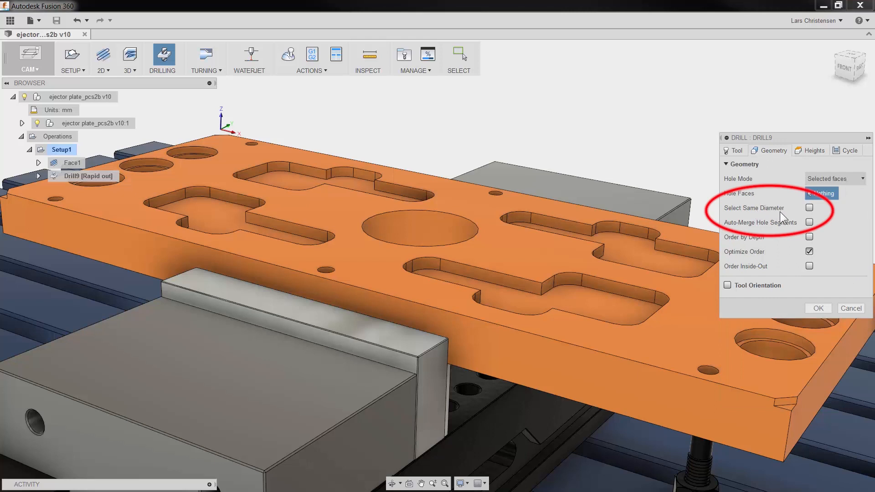
left_click(809, 207)
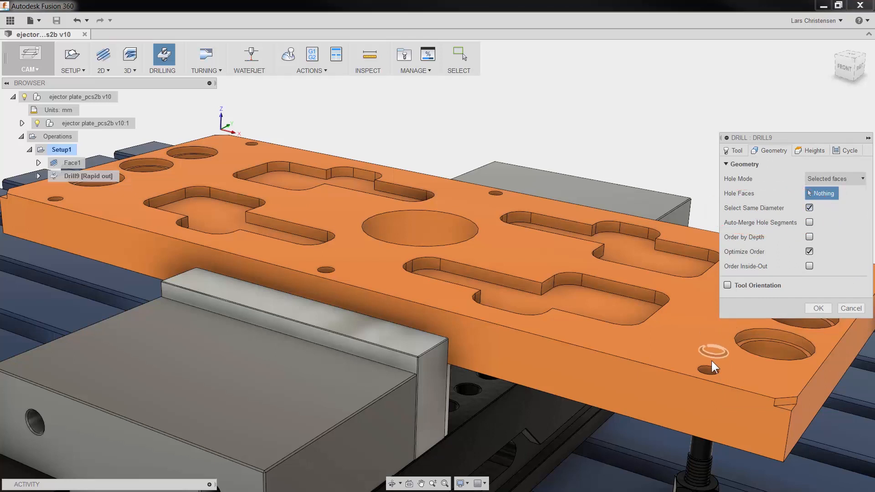
left_click(706, 370)
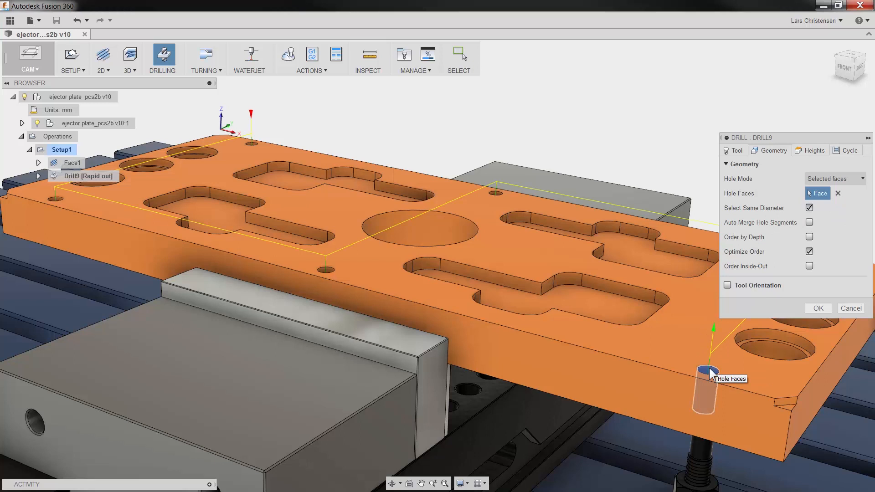
left_click(815, 151)
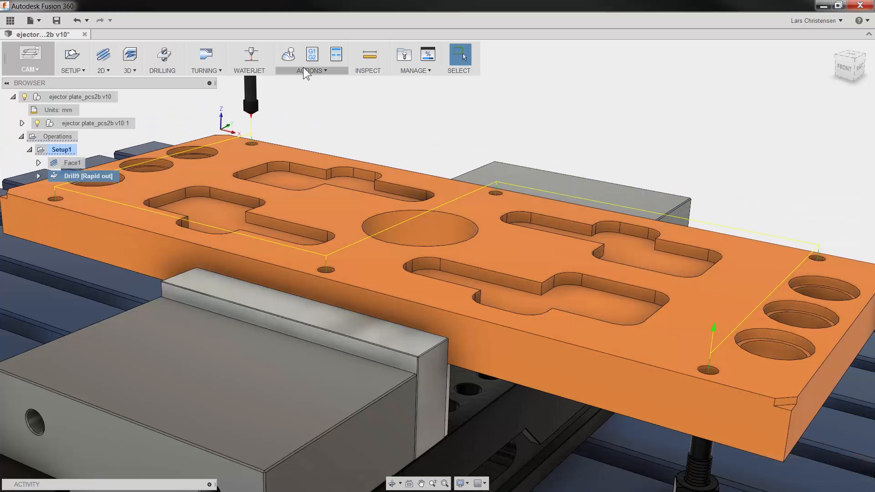
left_click(288, 55)
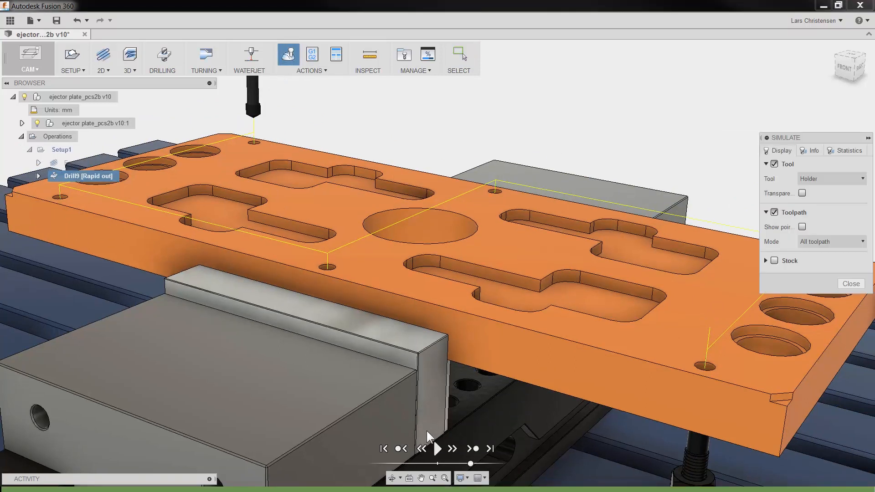
left_click(438, 449)
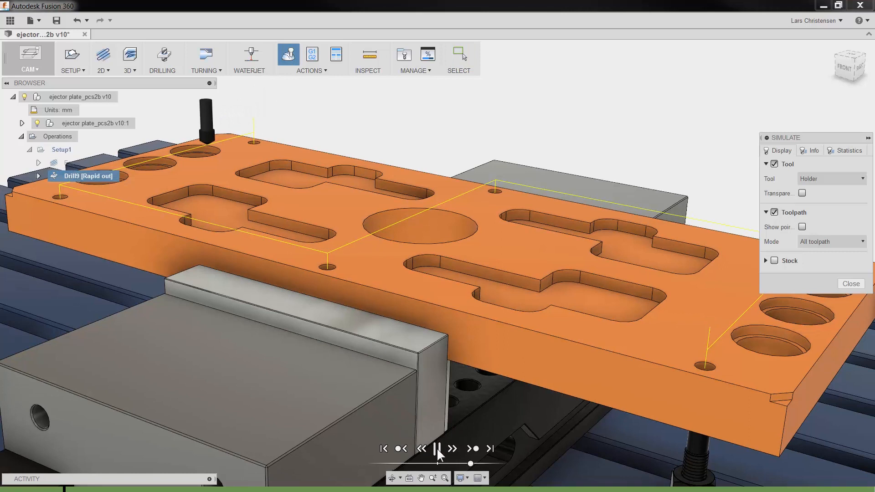
left_click(438, 448)
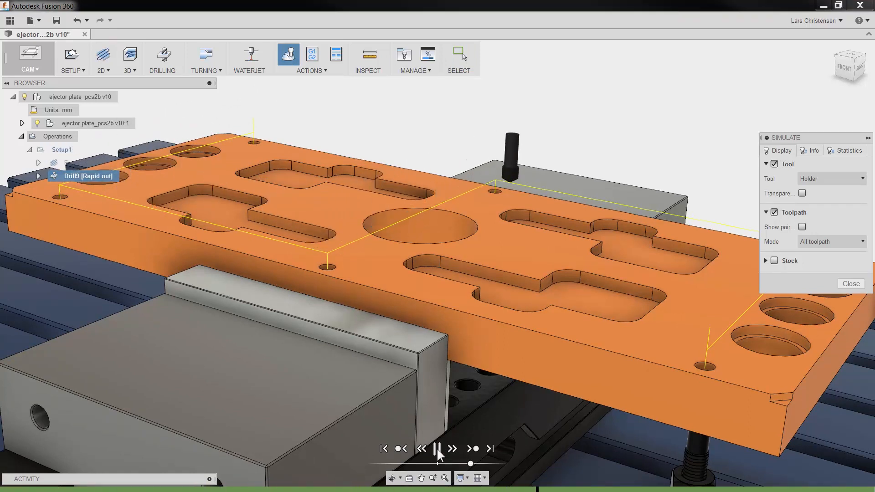
left_click(439, 449)
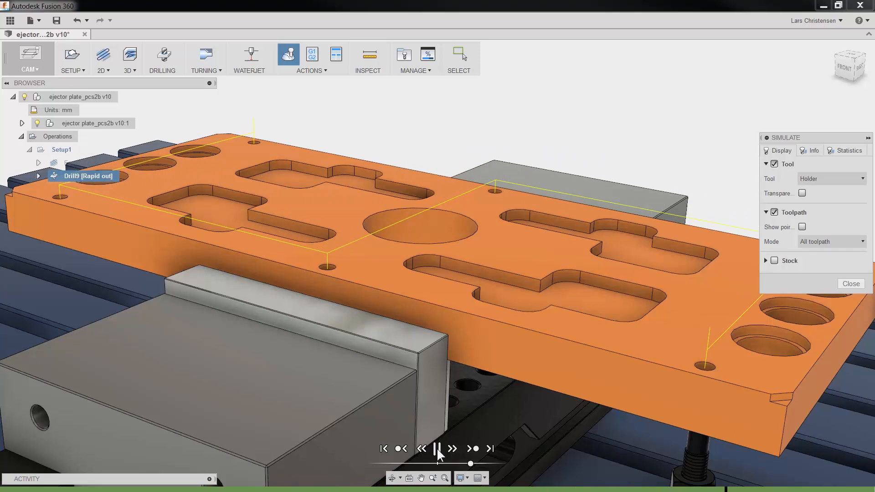
left_click(436, 449)
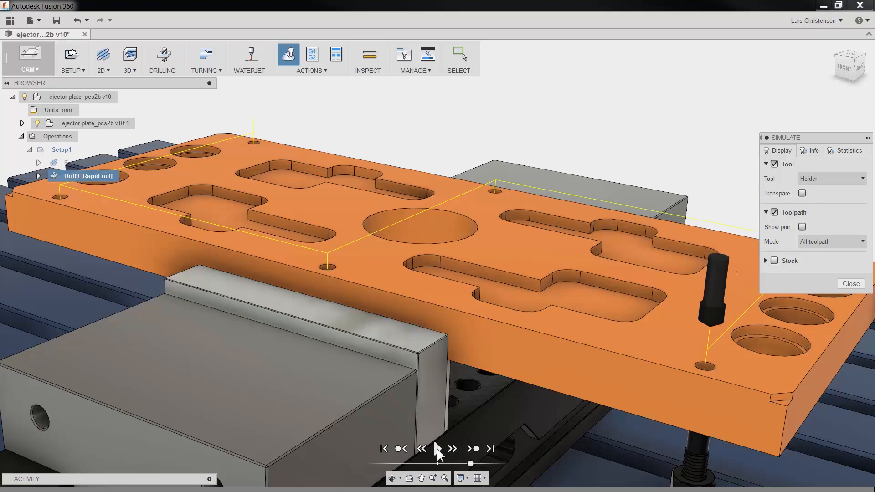
left_click(851, 284)
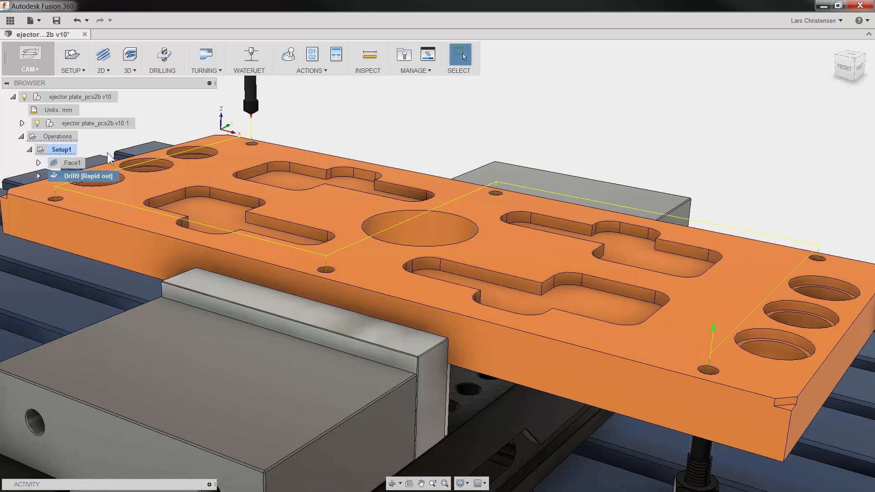
Step: Derive a new Drill operation, Drill10, from the Drill9 spot drill operation
right_click(84, 176)
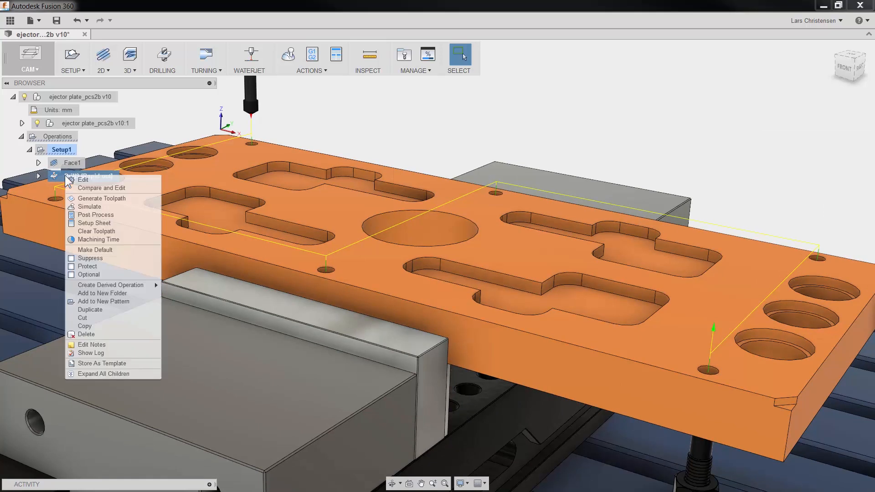
mouse_move(111, 284)
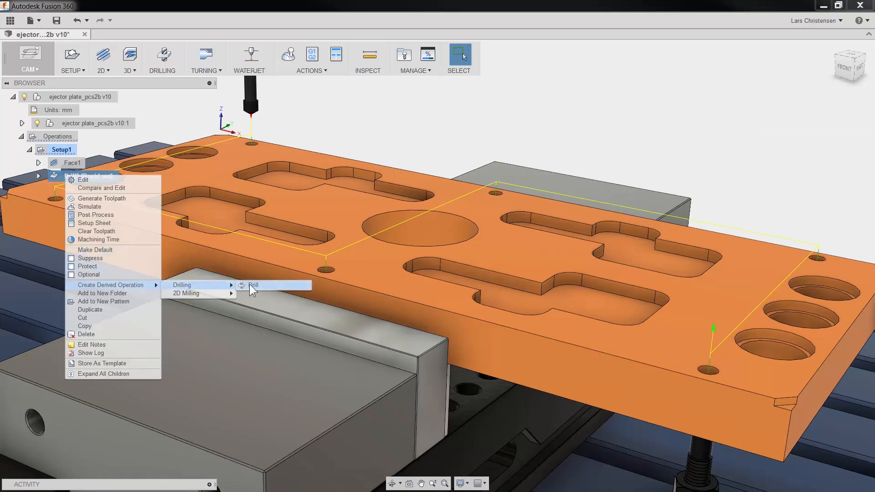
left_click(254, 285)
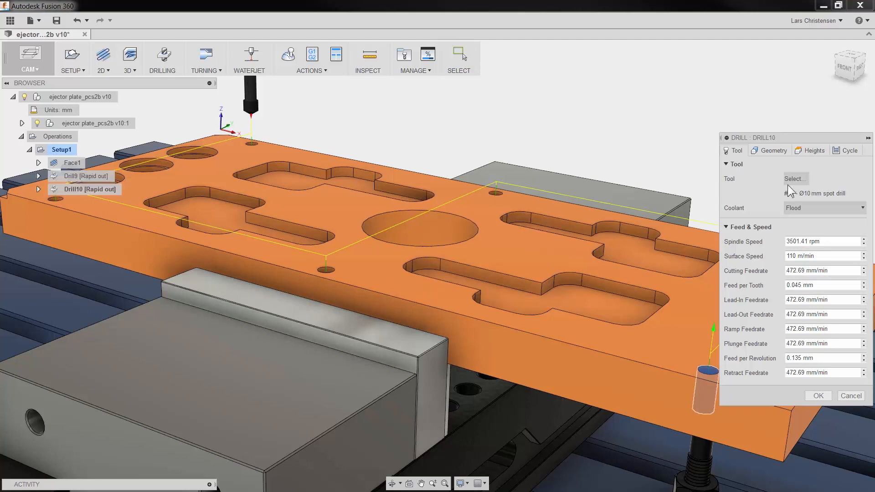
Step: Switch Drill10 to the #5 Ø8.4 mm drill and review its geometry and heights
left_click(796, 178)
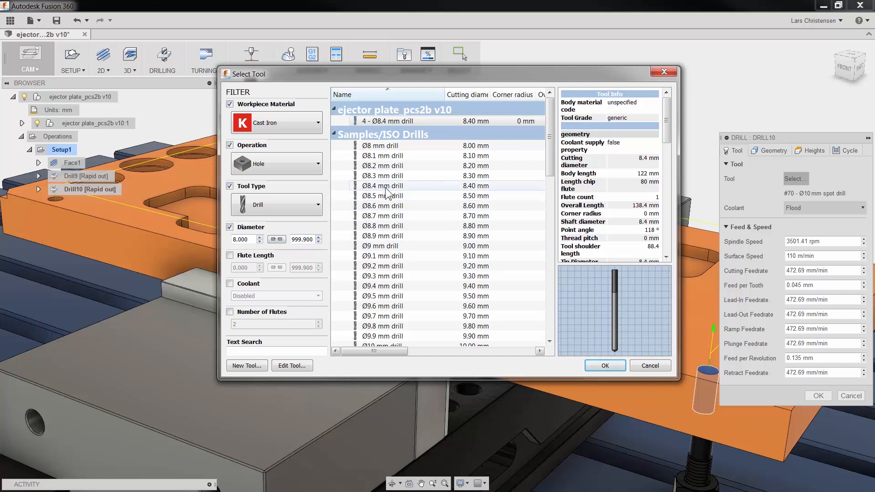
left_click(605, 365)
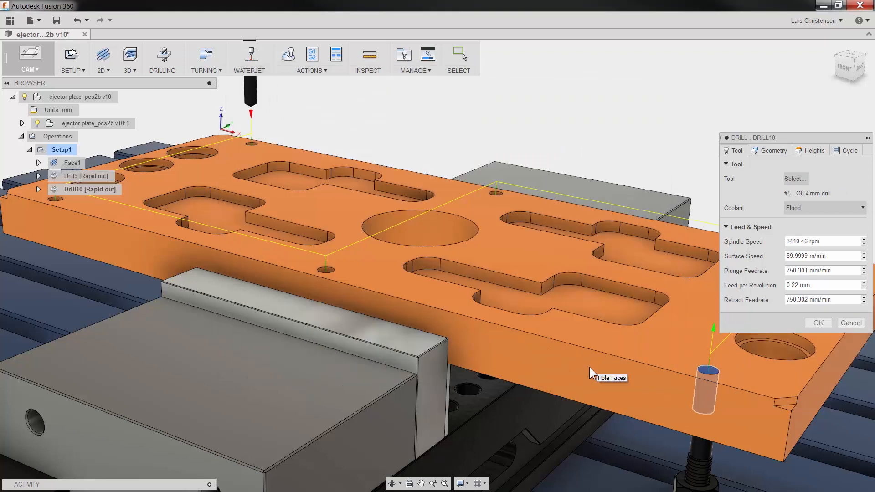
left_click(773, 150)
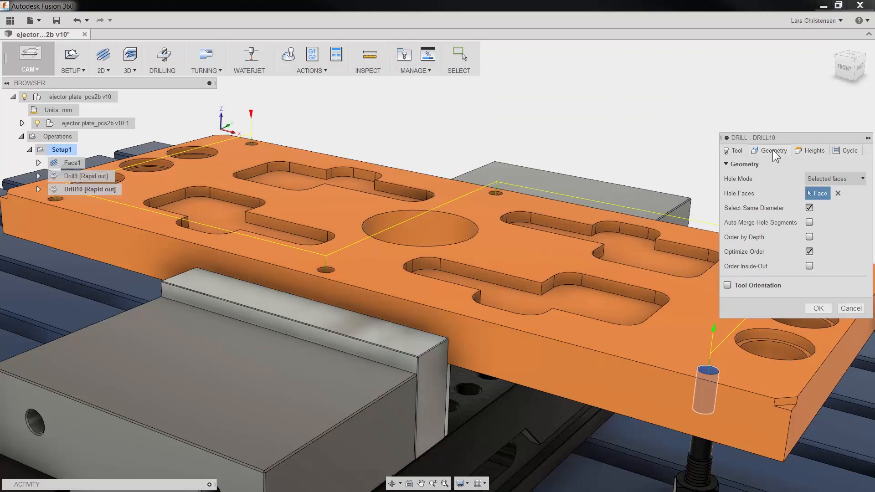
left_click(814, 150)
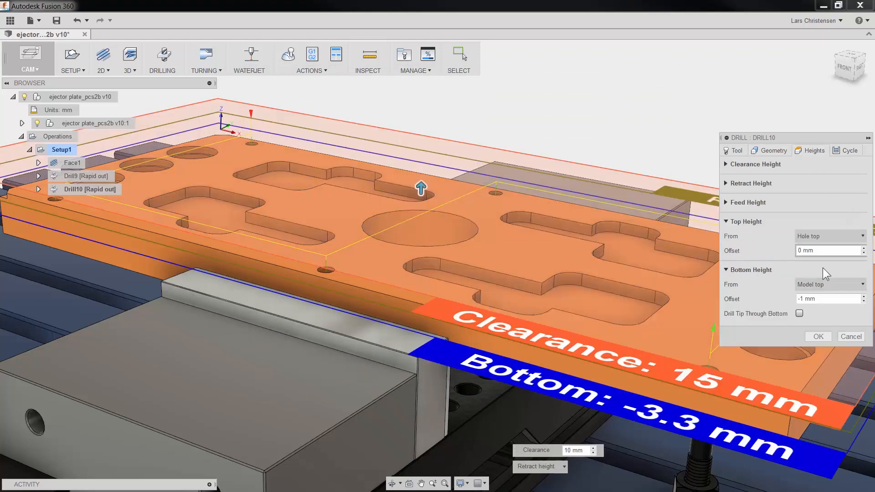